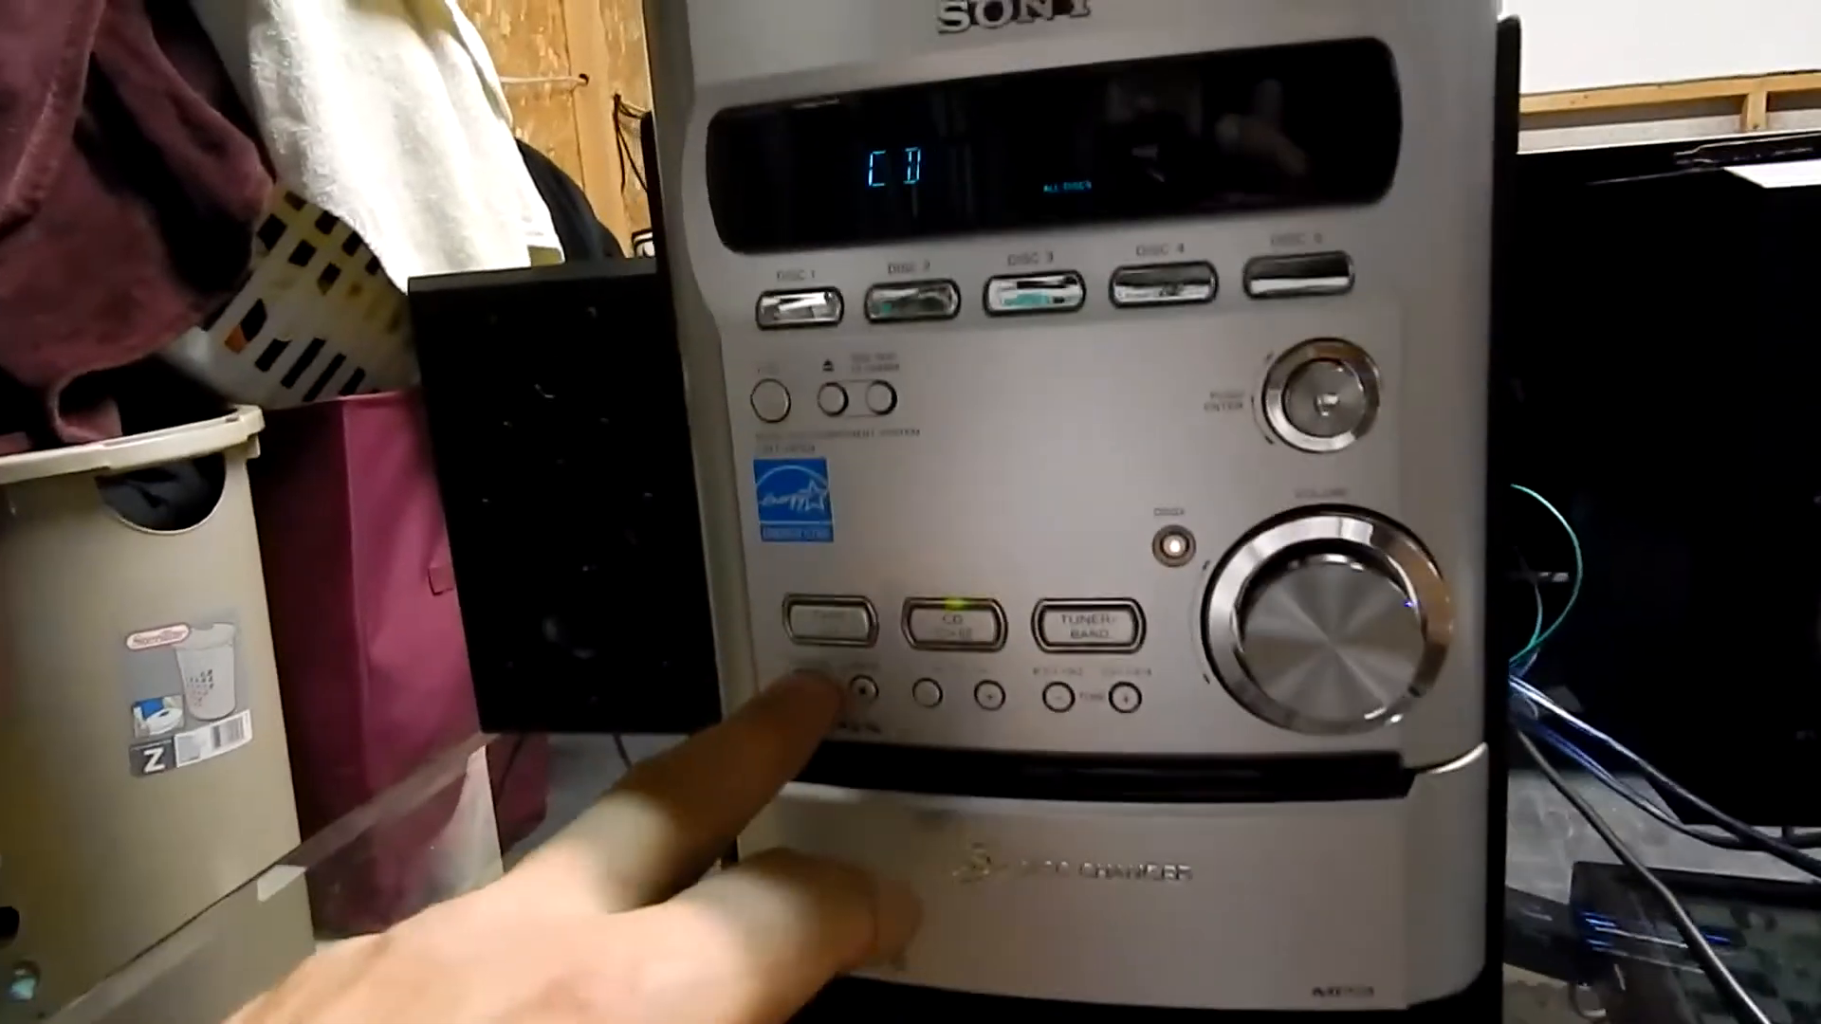
{"action": "left_click", "coordinate": [1080, 628]}
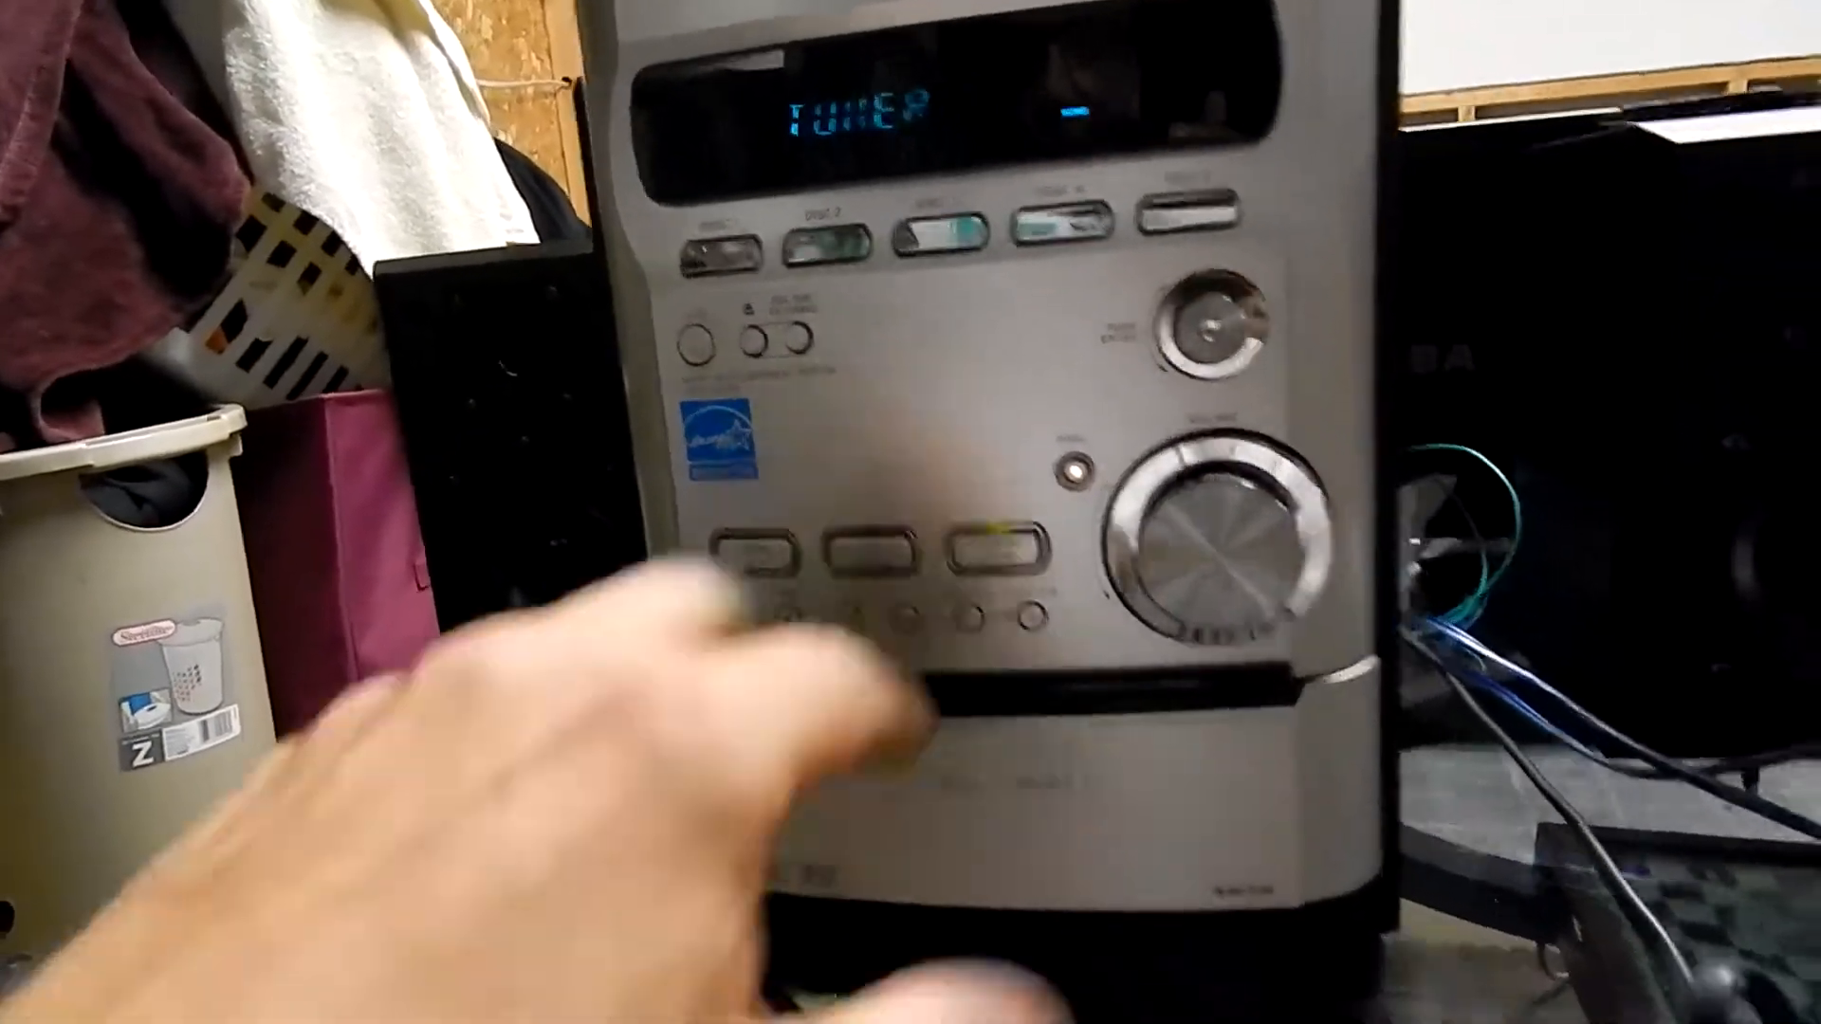